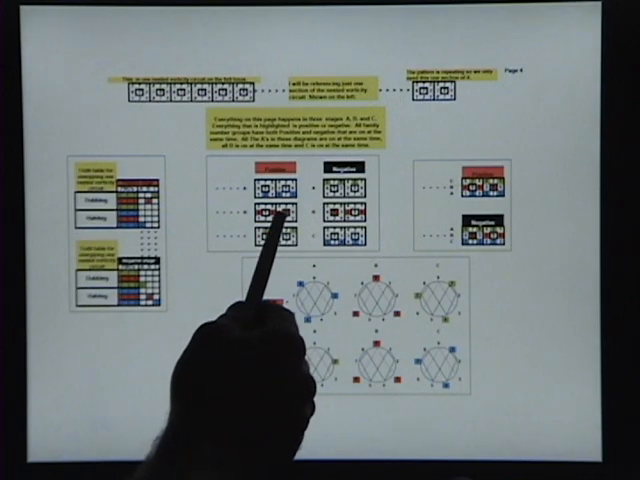
pyautogui.moveTo(250, 300)
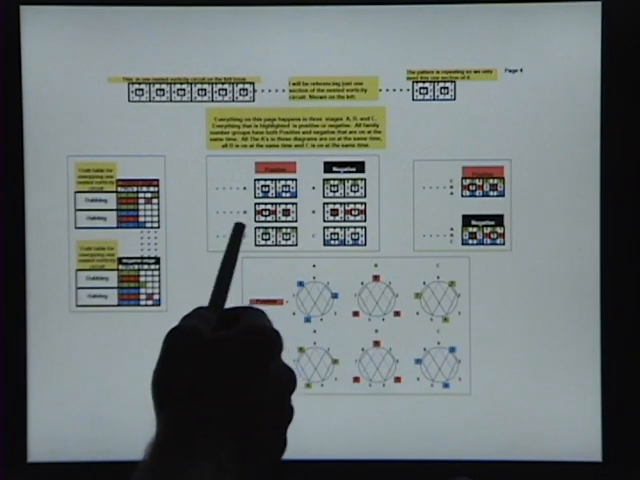